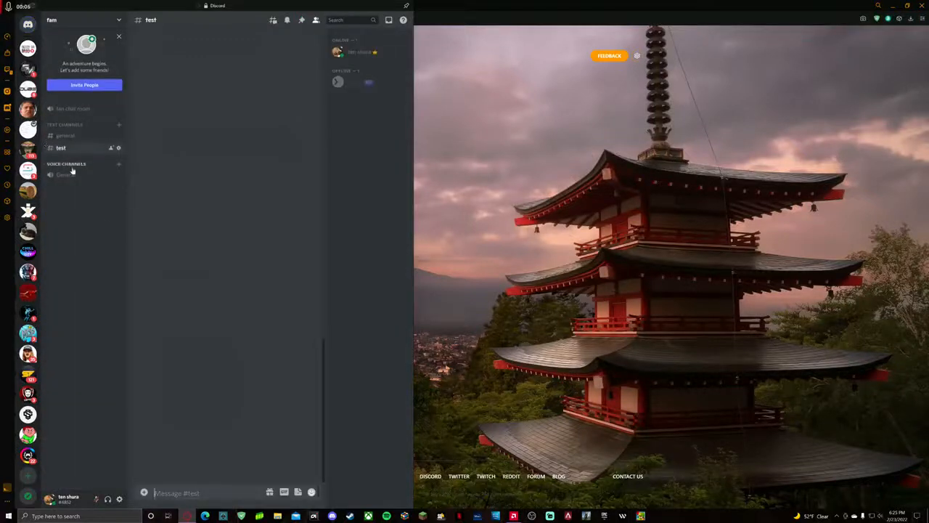
Step: Attempt to join Discord's General voice channel twice without success
{"action": "left_click", "coordinate": [61, 148]}
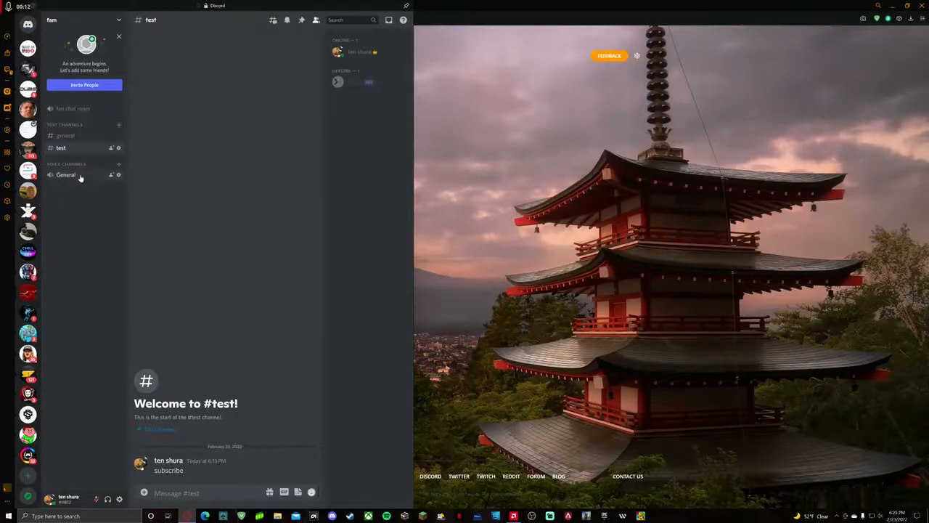
{"action": "left_click", "coordinate": [66, 175]}
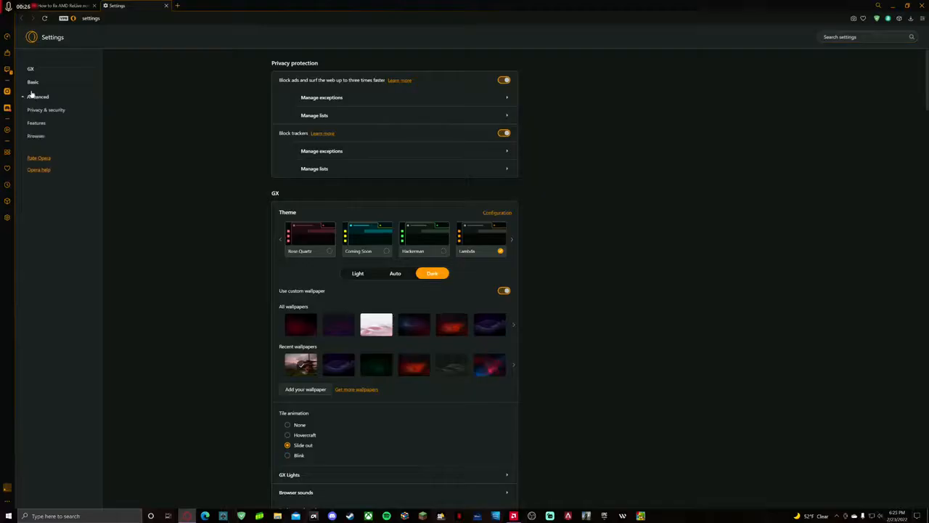
Step: Show Opera GX's Advanced Privacy & security settings and scroll to the WebRTC section
{"action": "left_click", "coordinate": [47, 110]}
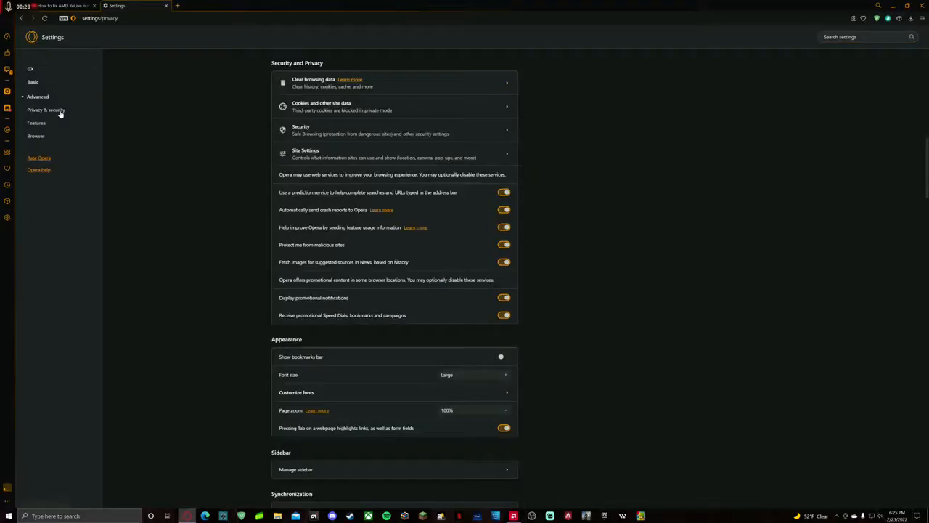
{"action": "mouse_move", "coordinate": [398, 384]}
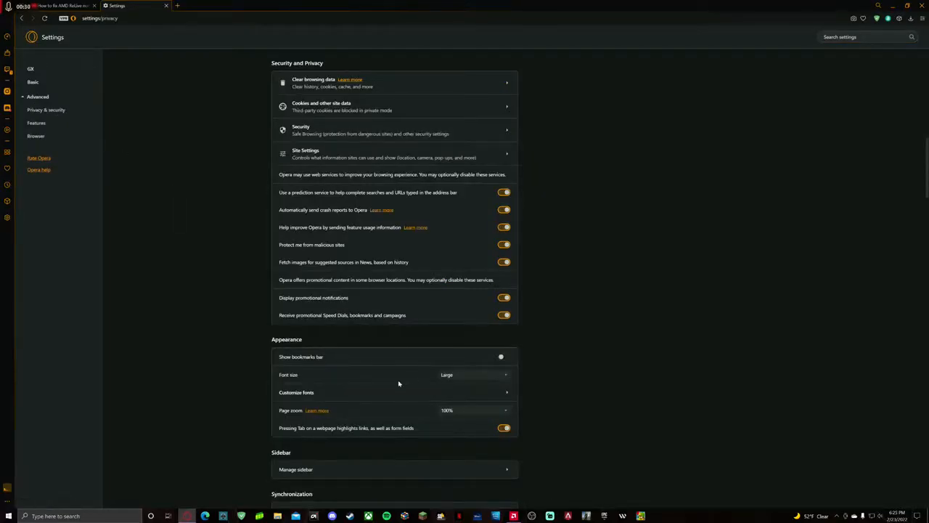
{"action": "scroll", "scroll_direction": "down", "scroll_amount": 3}
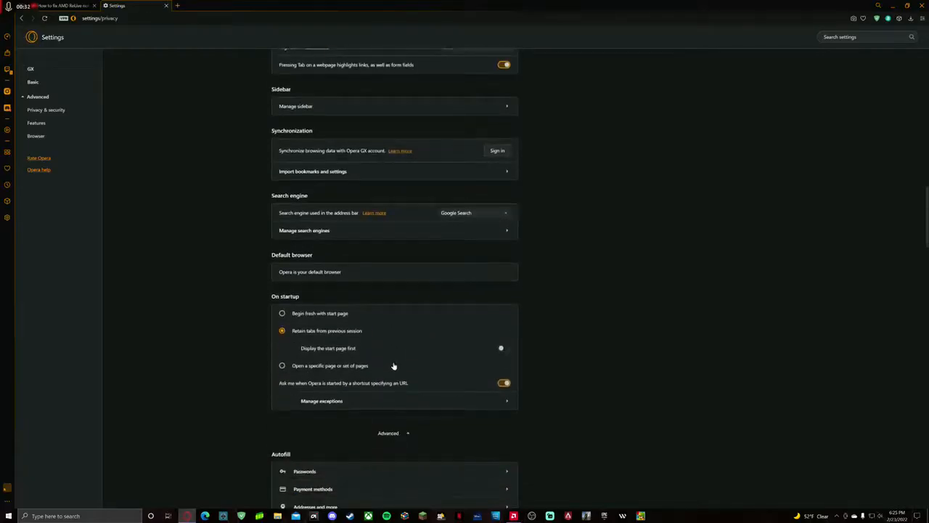
{"action": "scroll", "scroll_direction": "down", "scroll_amount": 3}
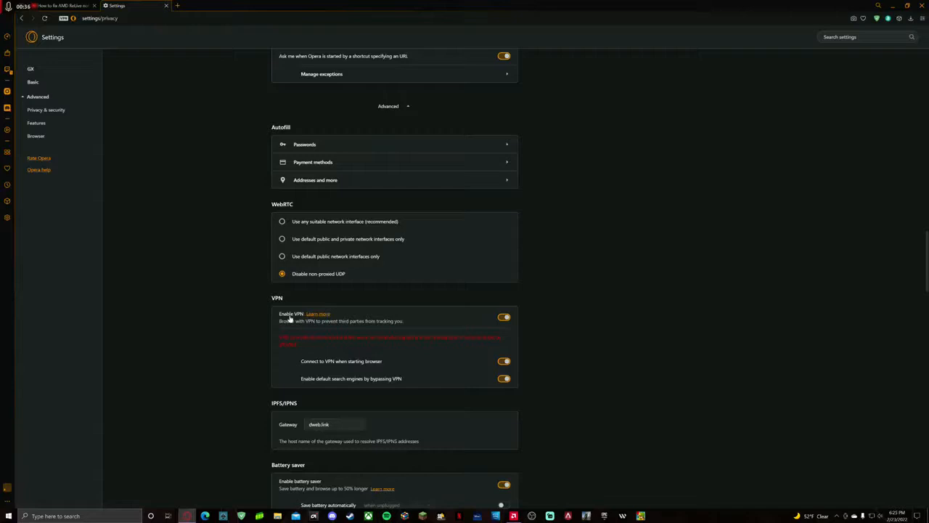
{"action": "mouse_move", "coordinate": [514, 326]}
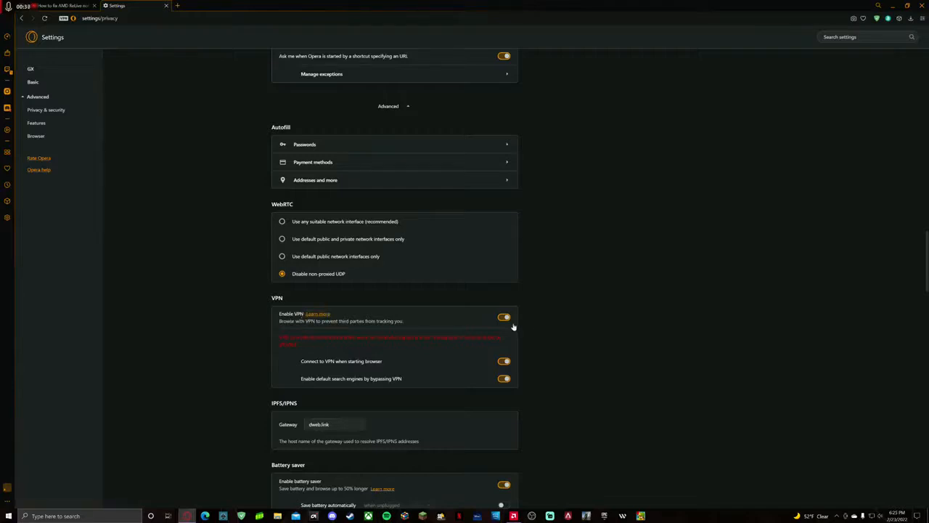
{"action": "mouse_move", "coordinate": [412, 327]}
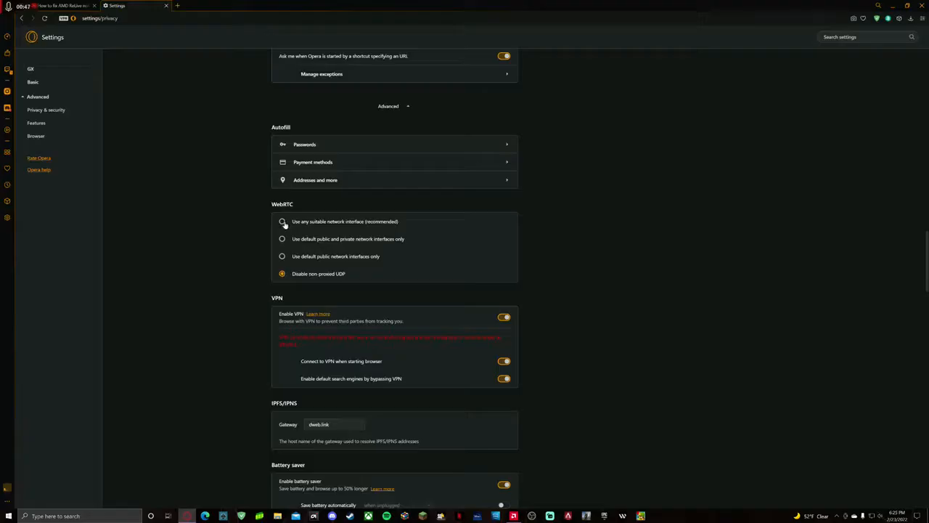
Step: Set WebRTC to 'Use any suitable network interface (recommended)'
{"action": "left_click", "coordinate": [281, 220]}
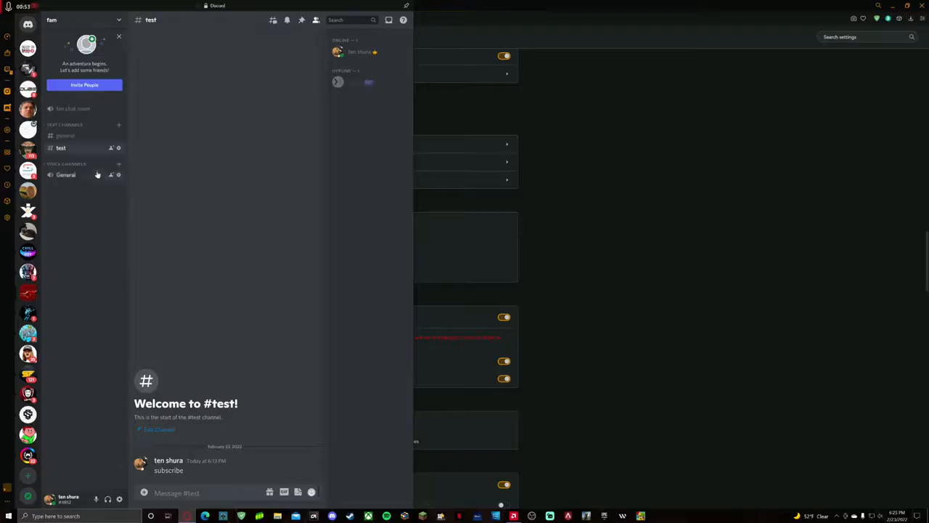
Step: Join the General voice channel in Discord until 'Voice Connected' appears
{"action": "left_click", "coordinate": [67, 174]}
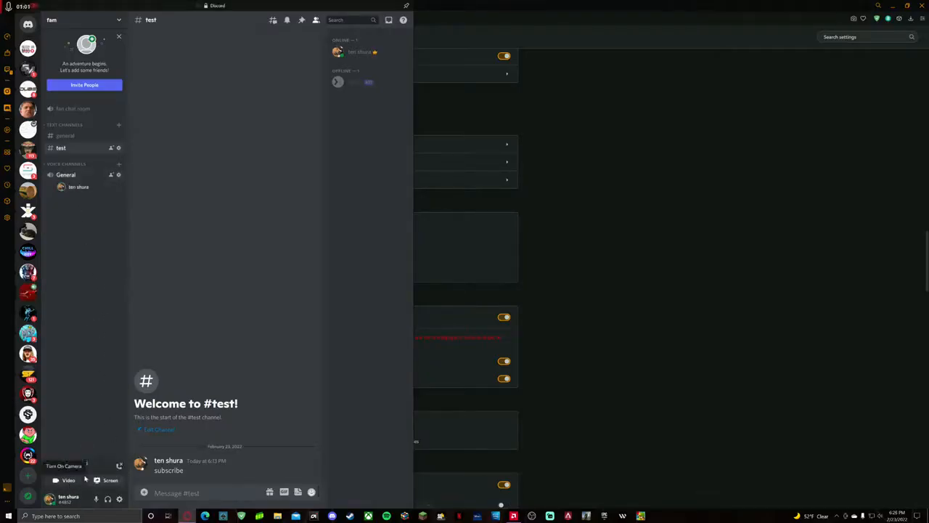
{"action": "left_click", "coordinate": [65, 174]}
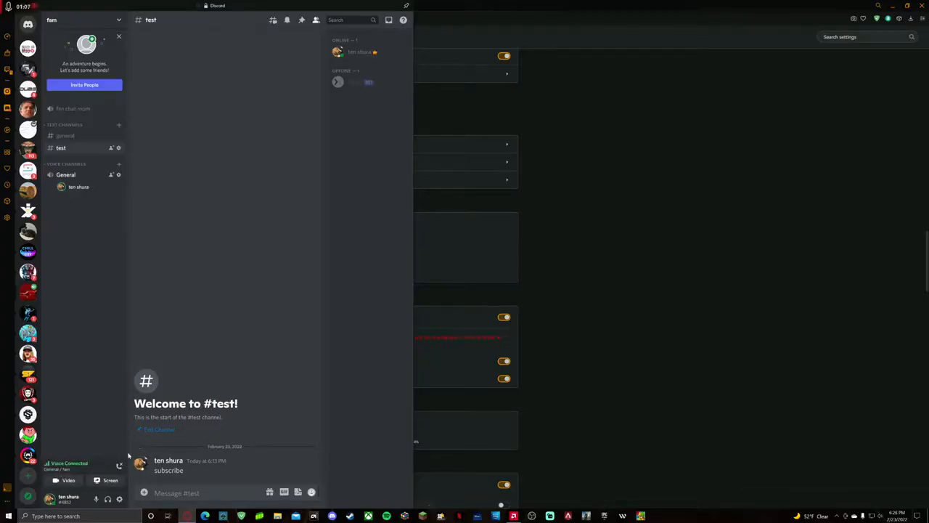
{"action": "mouse_move", "coordinate": [111, 415]}
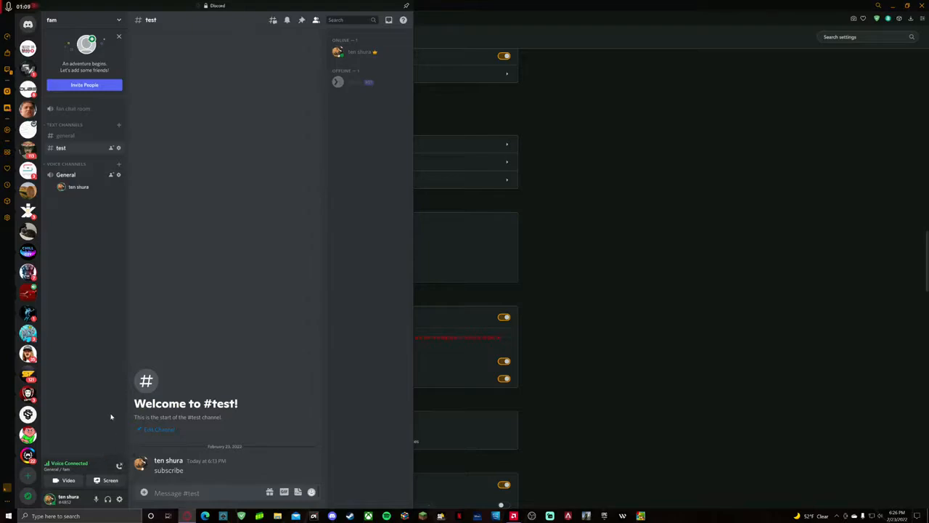